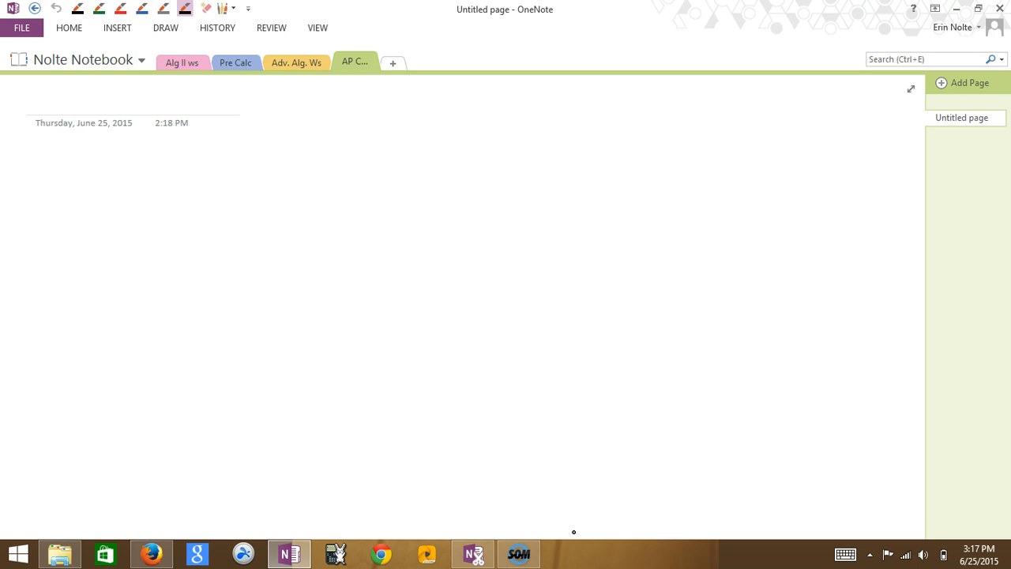
Step: Show the list of available notebooks from the Nolte Notebook dropdown
{"action": "left_click", "coordinate": [142, 60]}
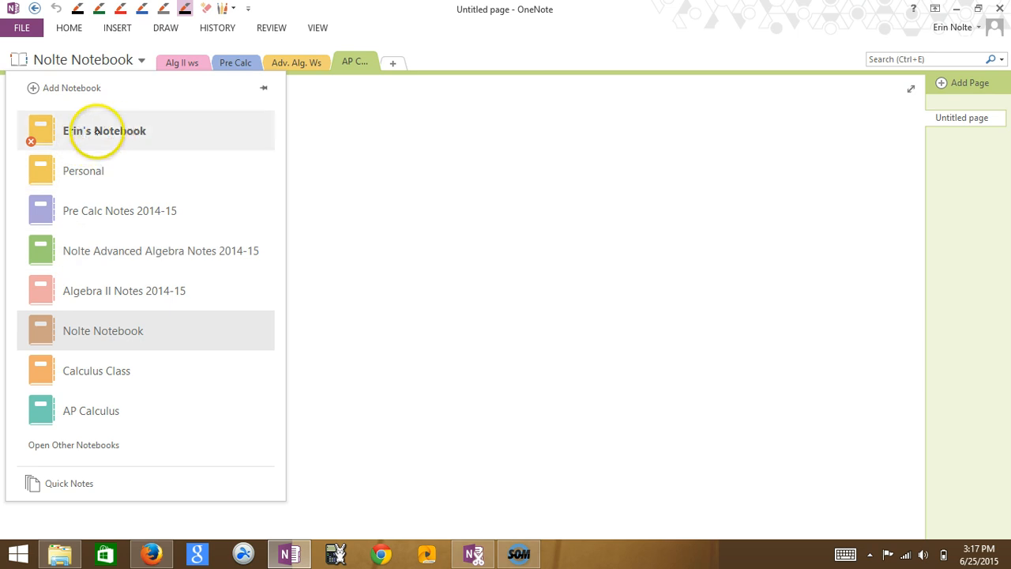
{"action": "mouse_move", "coordinate": [104, 129]}
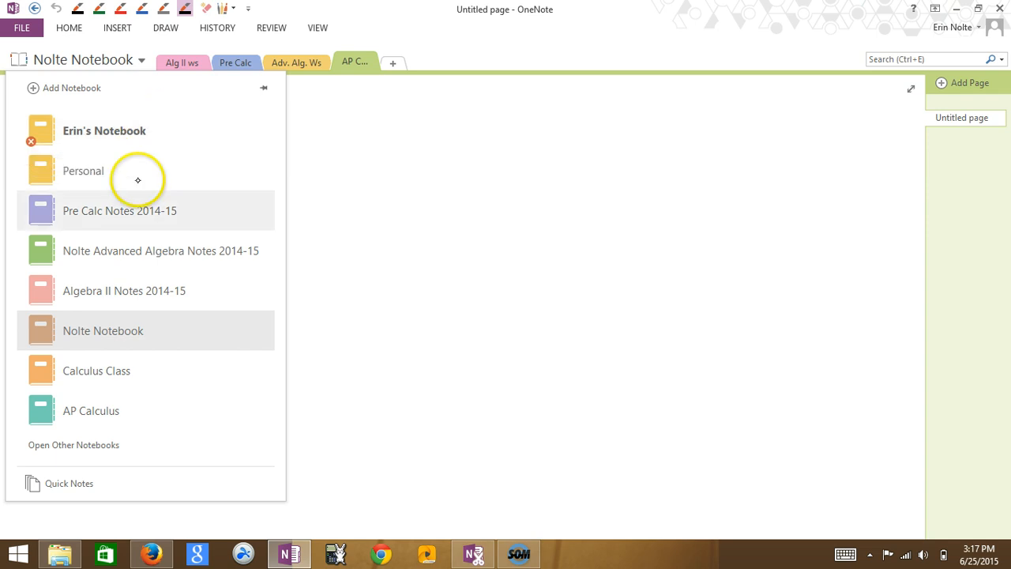
{"action": "mouse_move", "coordinate": [110, 88]}
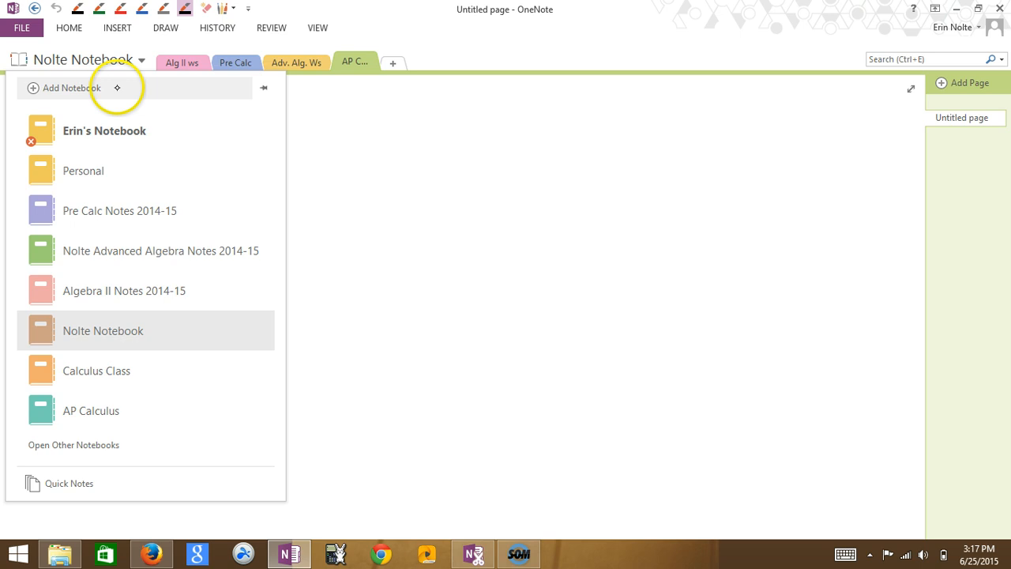
{"action": "mouse_move", "coordinate": [136, 330]}
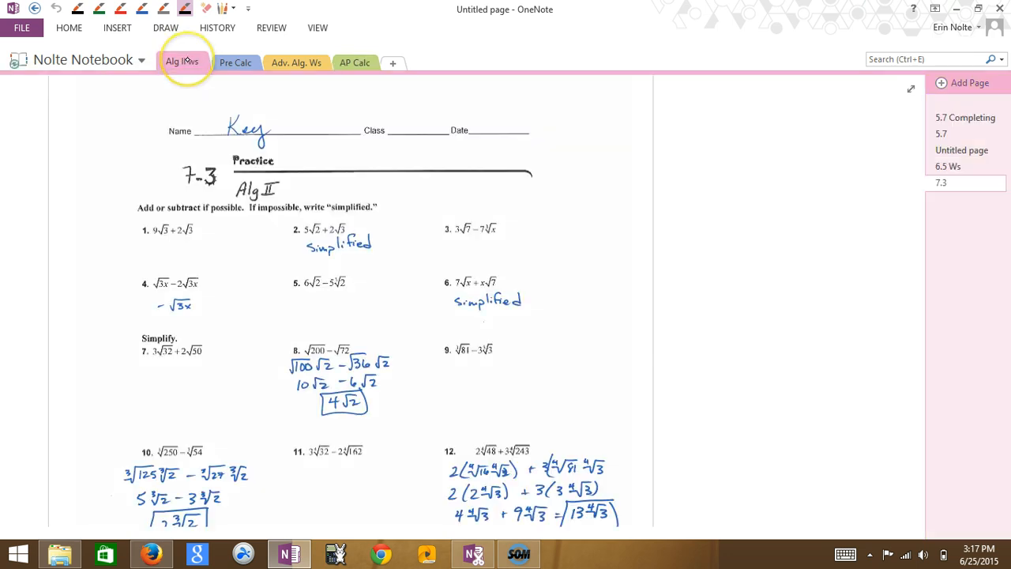
Step: Browse the Alg II ws section's 5.7 Completing the Square and 5.7 pages
{"action": "left_click", "coordinate": [942, 183]}
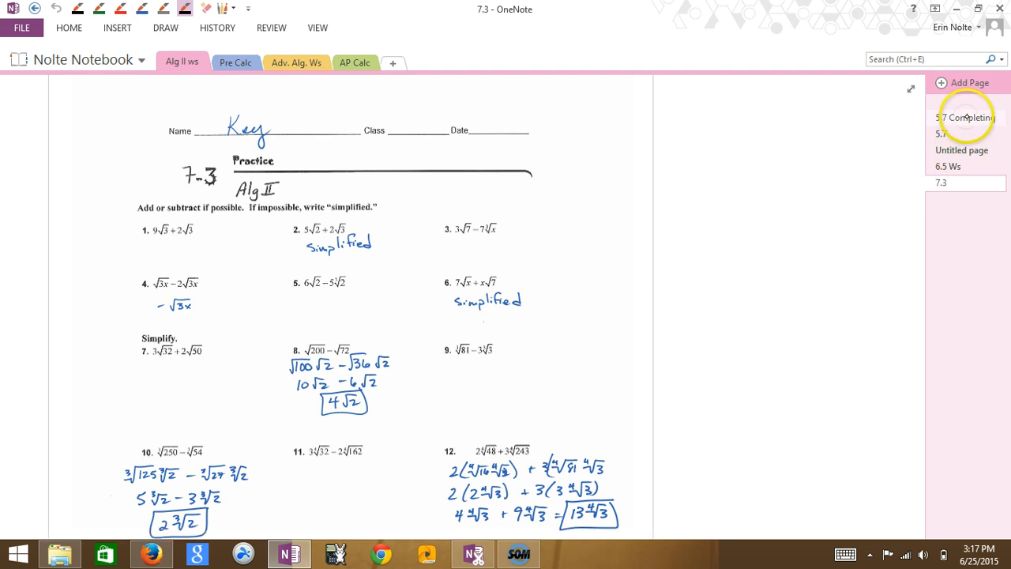
{"action": "left_click", "coordinate": [966, 117]}
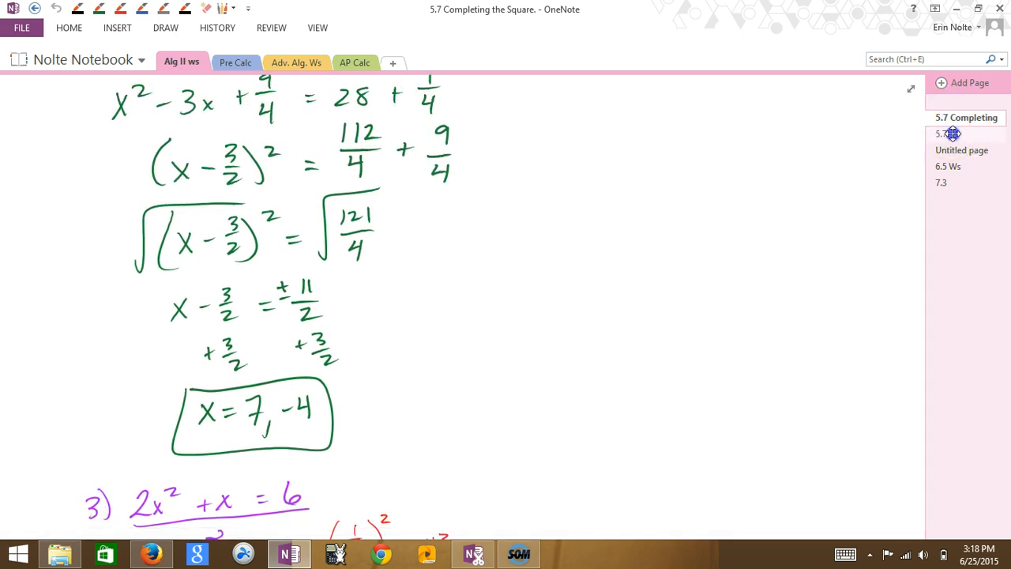
{"action": "left_click", "coordinate": [942, 132]}
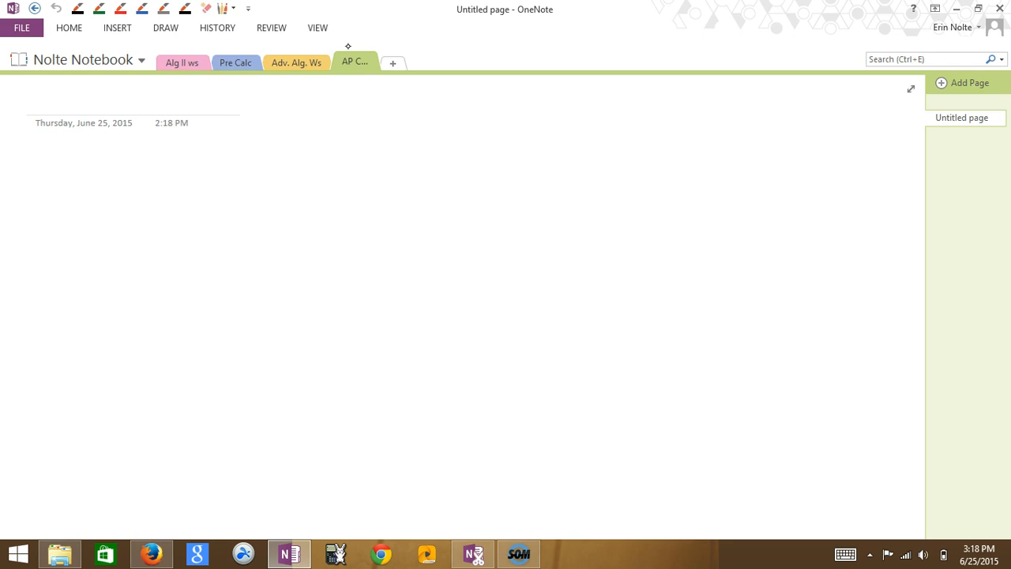
Step: Insert the AP Calculus 2014-2015 Summer assignment PDF as a printout on the AP Calc page
{"action": "left_click", "coordinate": [35, 101]}
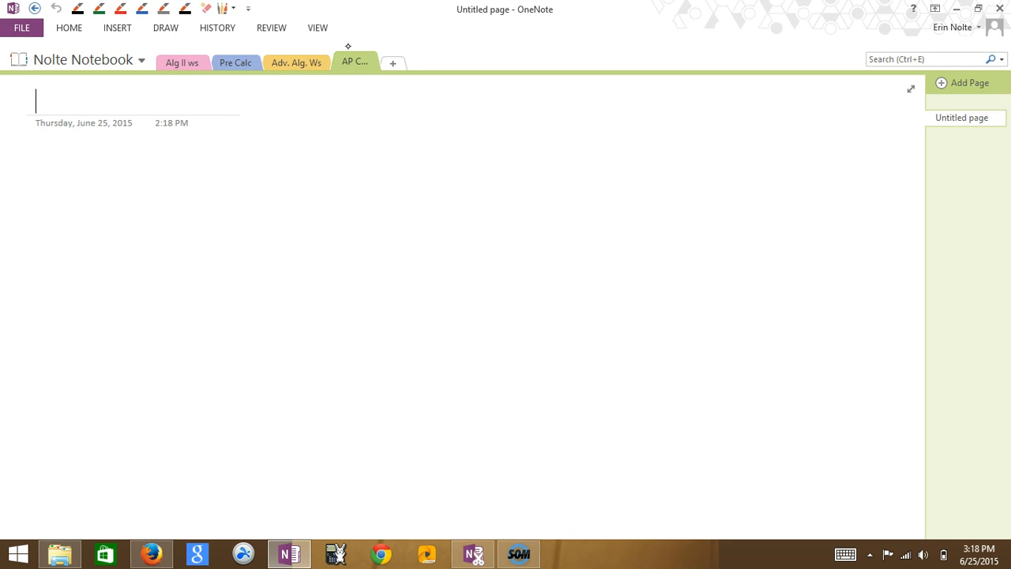
{"action": "mouse_move", "coordinate": [116, 28]}
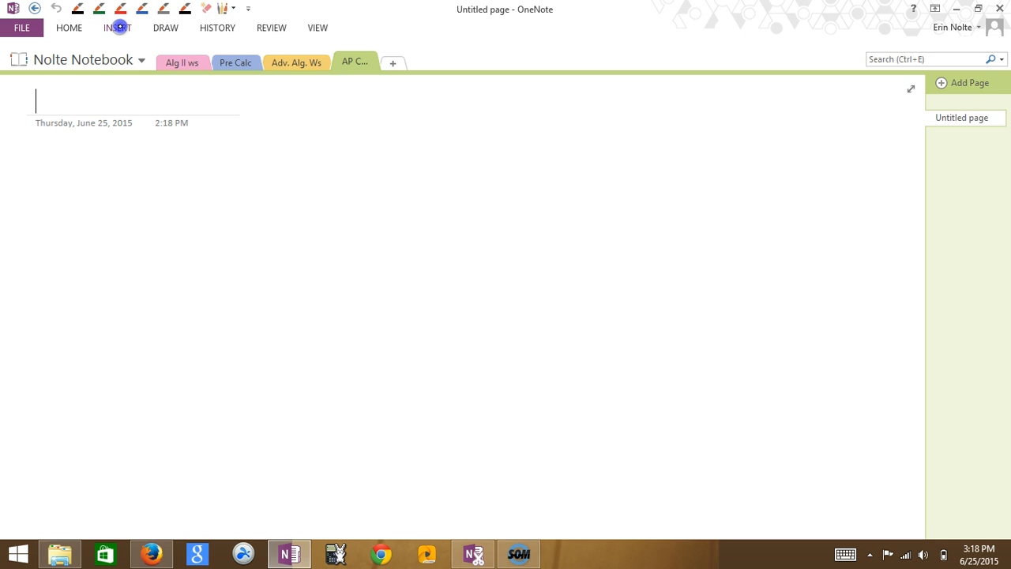
{"action": "left_click", "coordinate": [117, 29]}
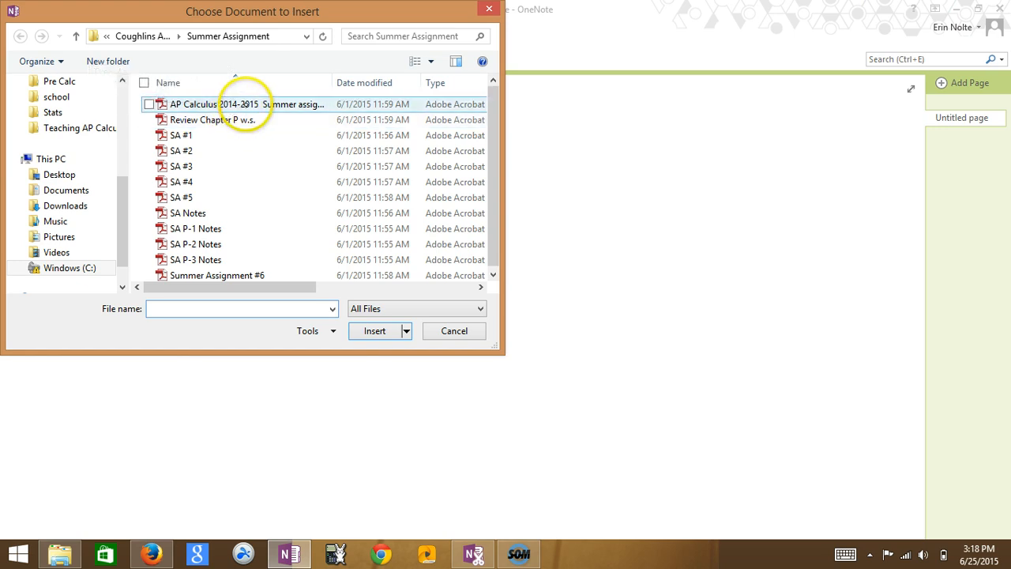
{"action": "left_click", "coordinate": [244, 104]}
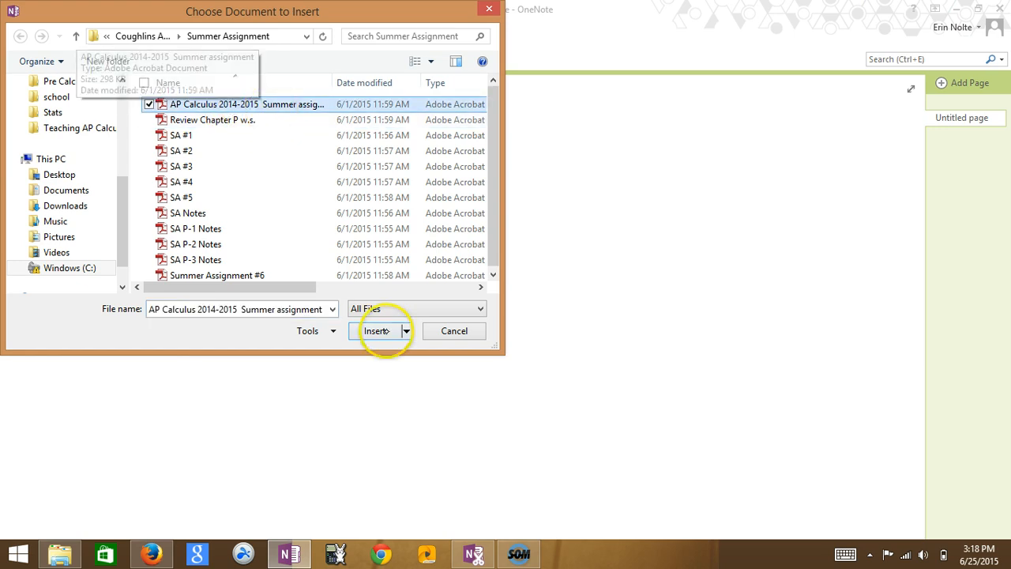
{"action": "left_click", "coordinate": [376, 331]}
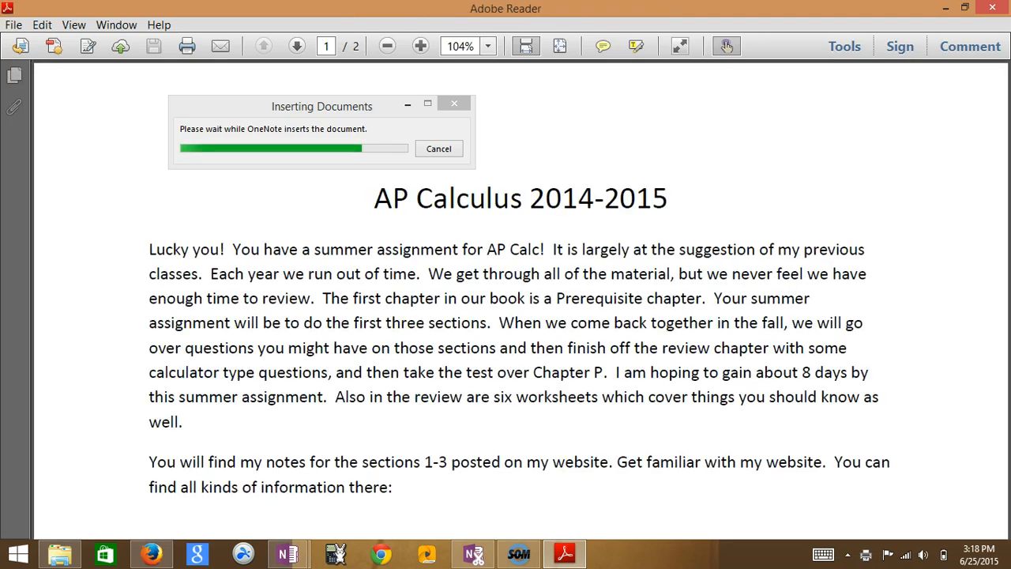
Step: Handwrite 'Nolte' above the AP Calculus 2014-2015 printout title
{"action": "left_click", "coordinate": [288, 553]}
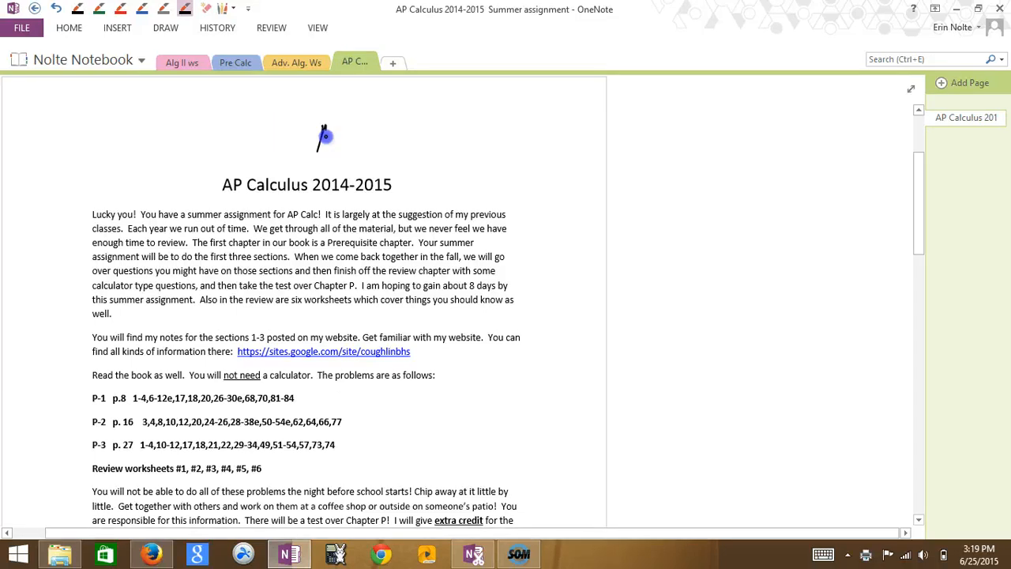
{"action": "left_click_drag", "start_coordinate": [319, 139], "coordinate": [392, 145]}
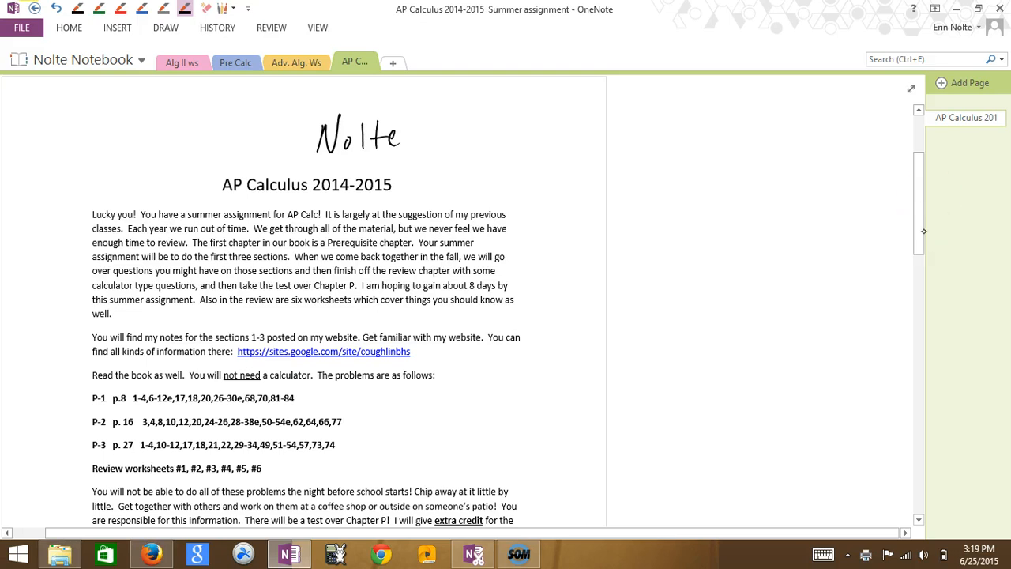
{"action": "mouse_move", "coordinate": [970, 82]}
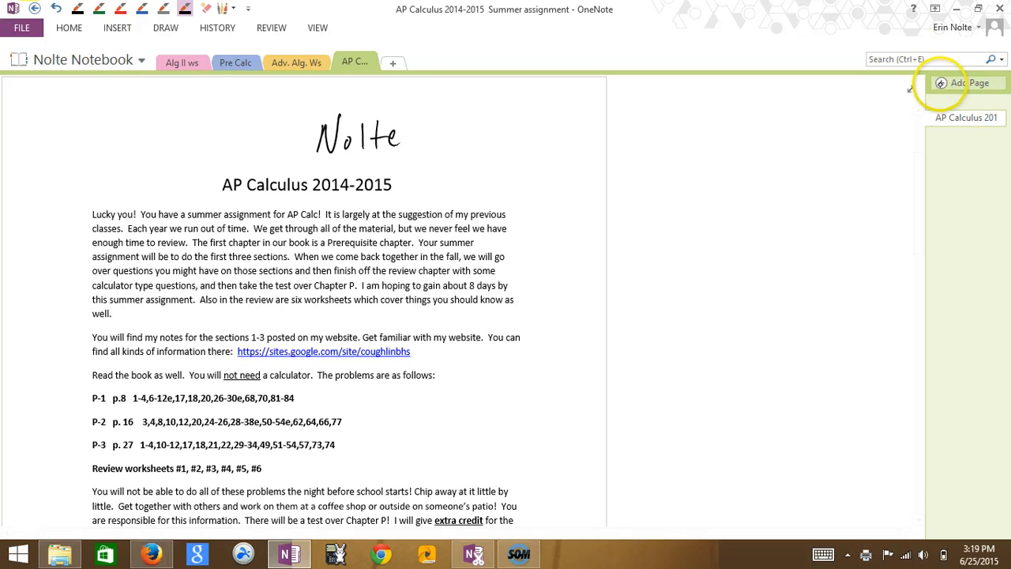
Step: Add a new untitled AP Calc page and launch Summer Assignment #6 in Adobe Reader
{"action": "left_click", "coordinate": [970, 82]}
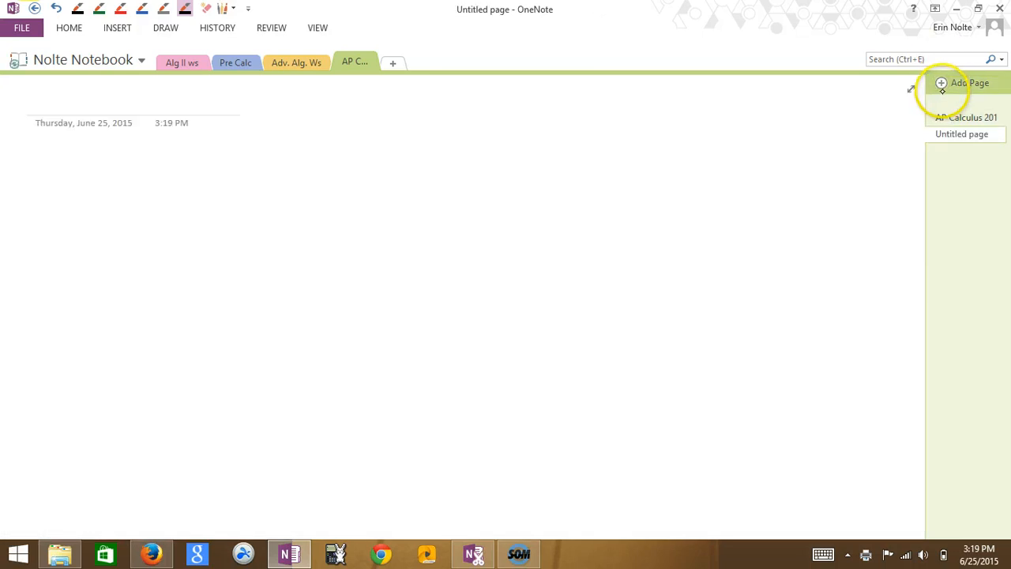
{"action": "mouse_move", "coordinate": [941, 142]}
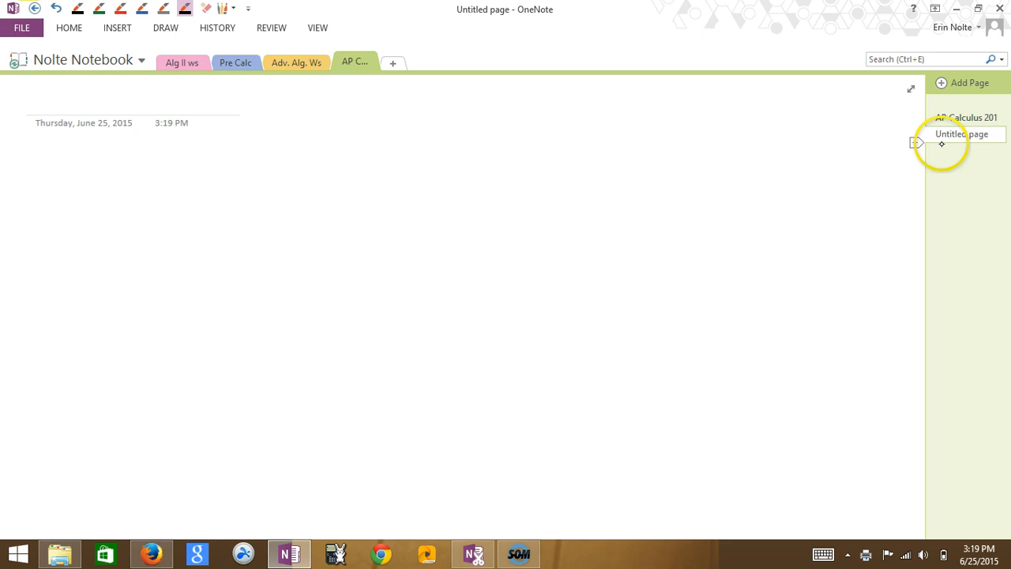
{"action": "left_click", "coordinate": [60, 553]}
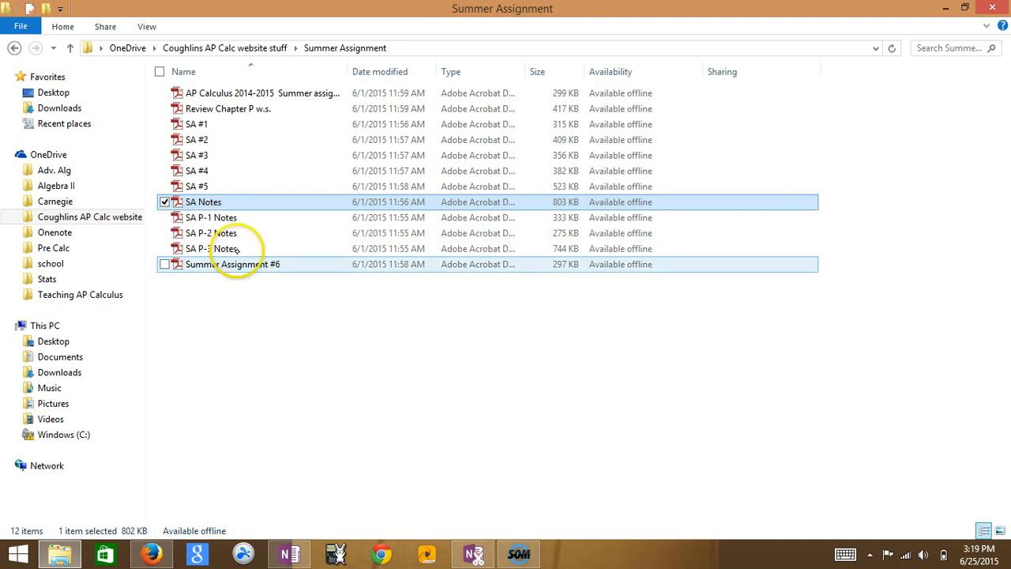
{"action": "mouse_move", "coordinate": [249, 256]}
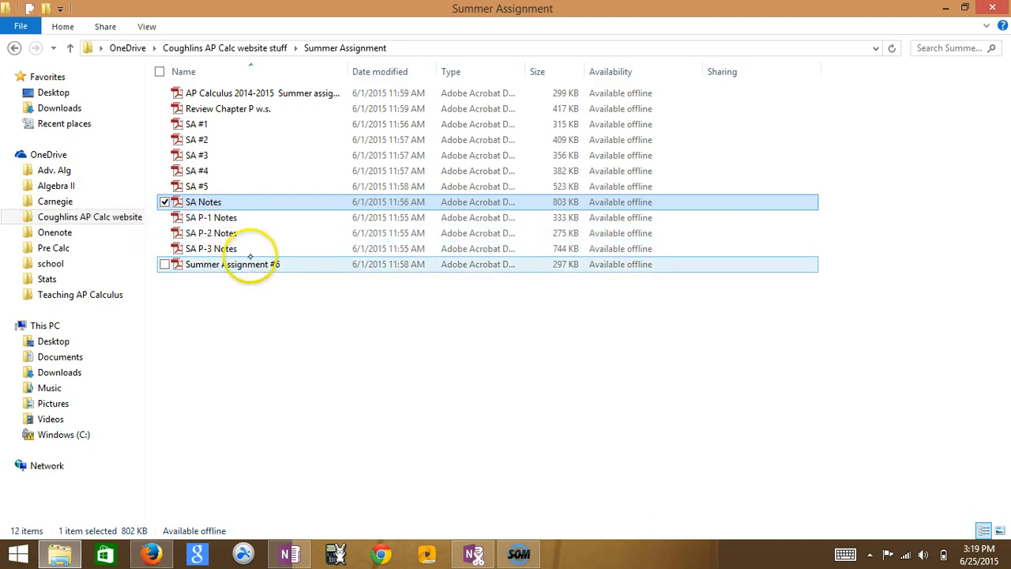
{"action": "double_click", "coordinate": [232, 264]}
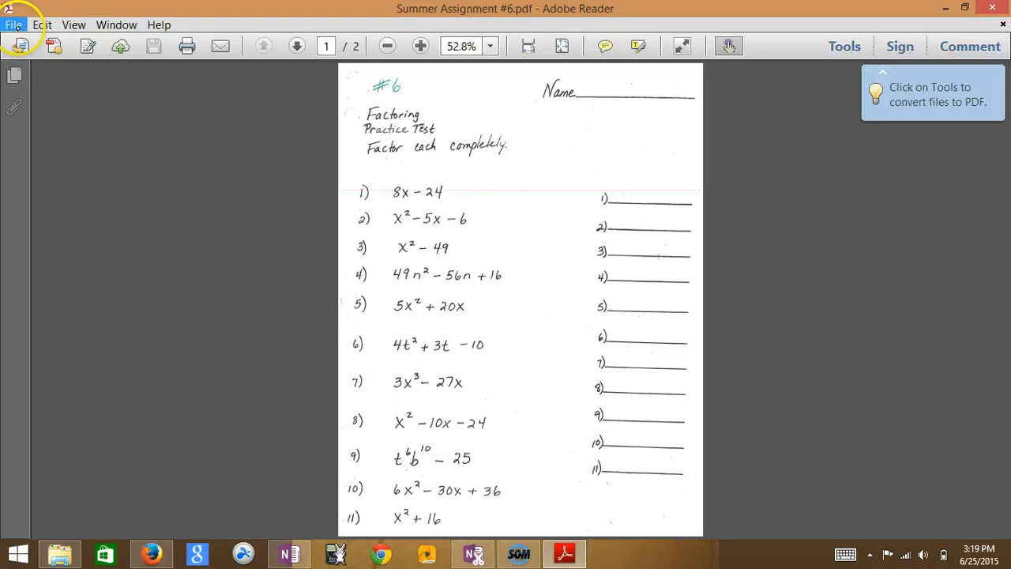
Step: Print Summer Assignment #6 to the Send To OneNote 2013 printer and return to OneNote
{"action": "left_click", "coordinate": [13, 25]}
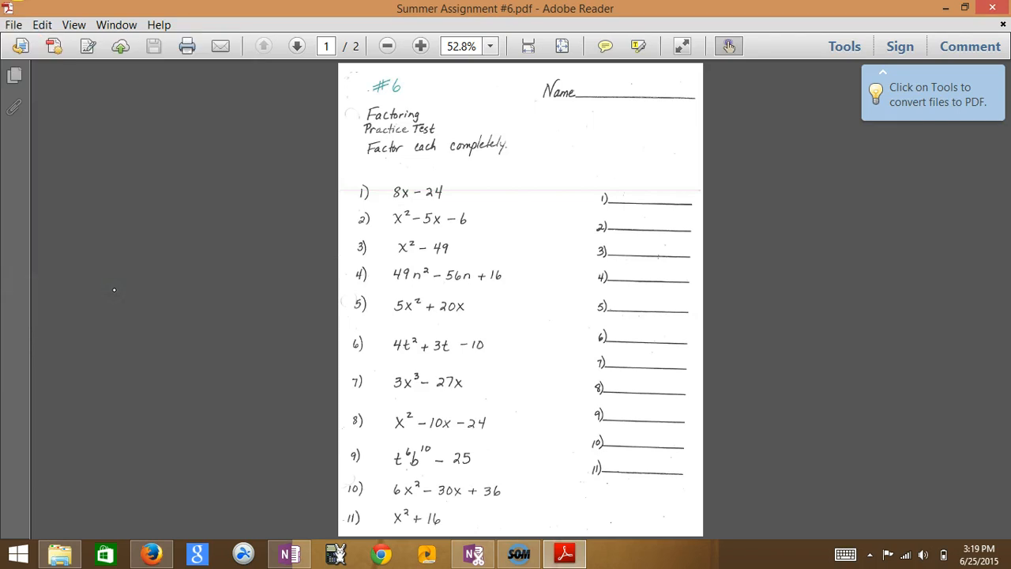
{"action": "left_click", "coordinate": [186, 46]}
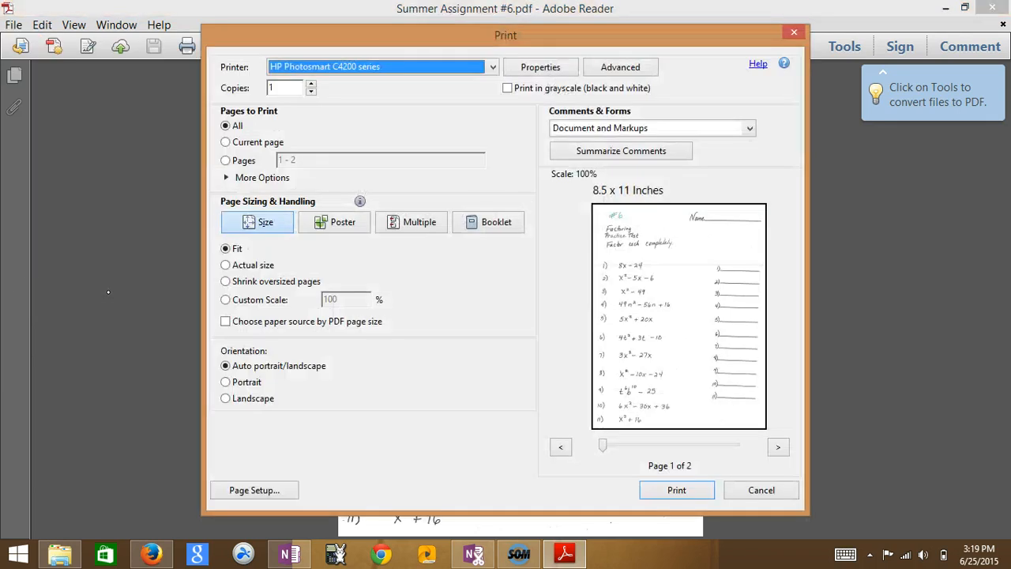
{"action": "left_click", "coordinate": [493, 67]}
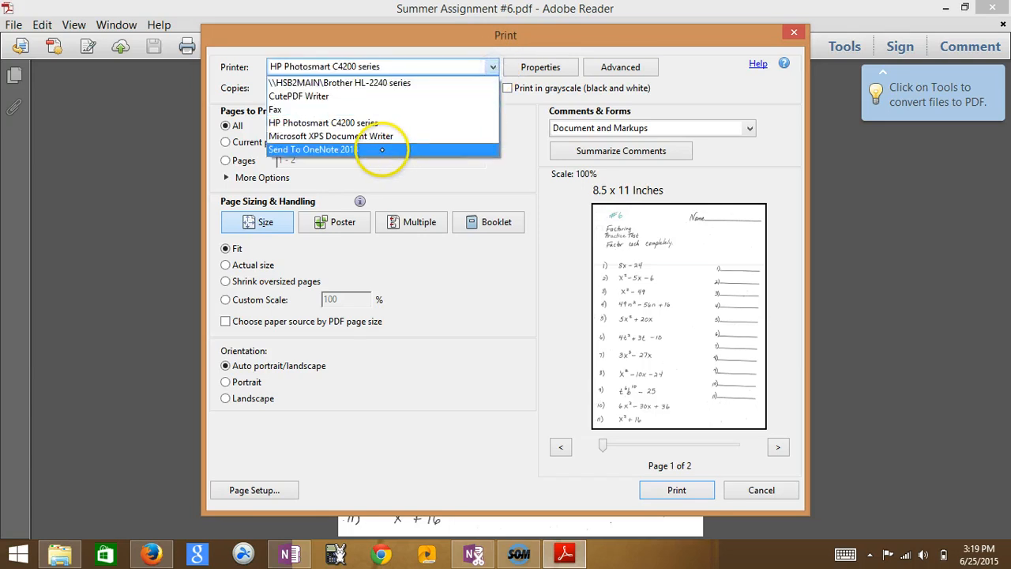
{"action": "left_click", "coordinate": [312, 148]}
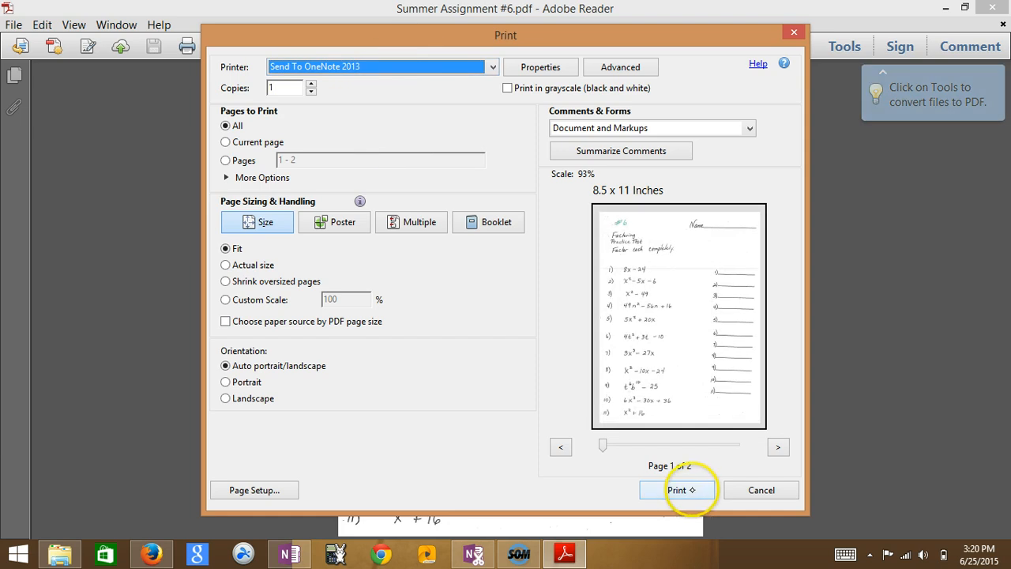
{"action": "left_click", "coordinate": [682, 489]}
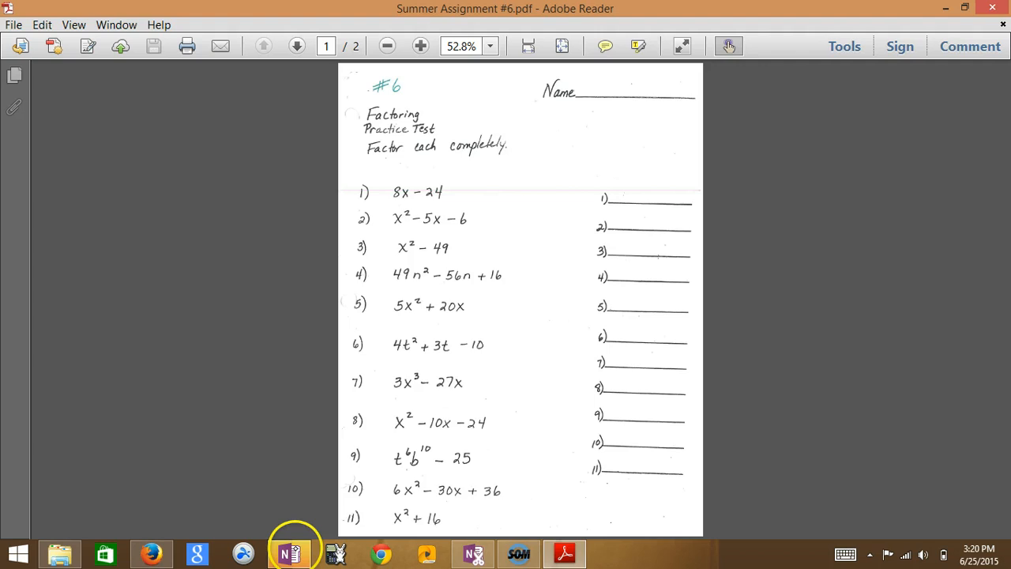
{"action": "left_click", "coordinate": [289, 553]}
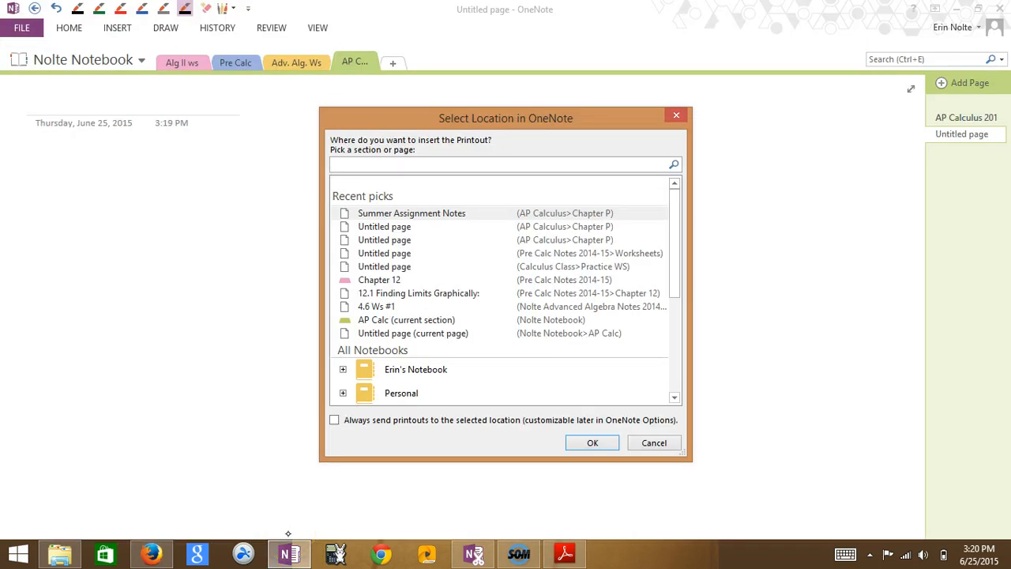
Step: Place the #6 worksheet printout on the current untitled AP Calc page
{"action": "left_click", "coordinate": [503, 163]}
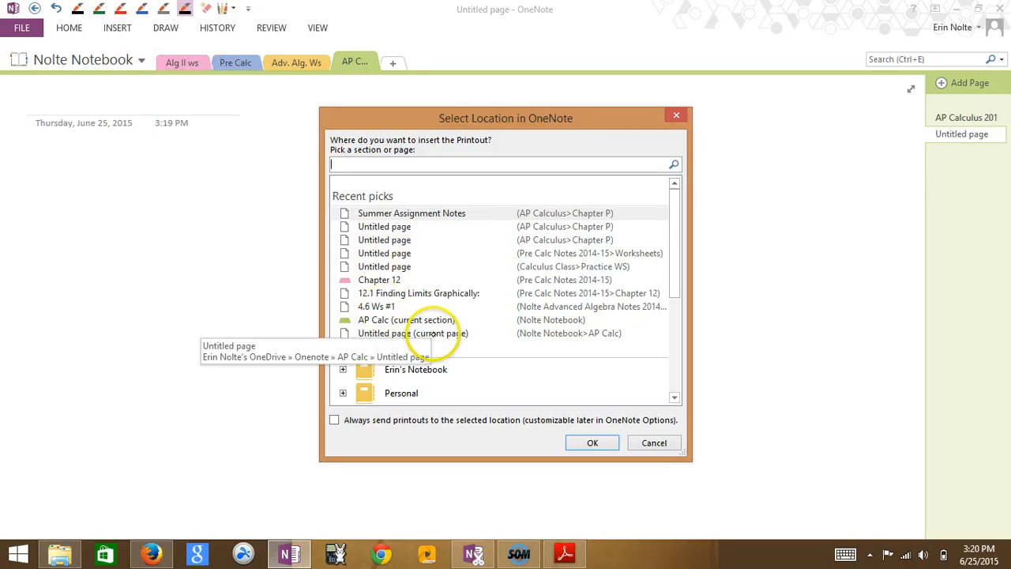
{"action": "left_click", "coordinate": [412, 332]}
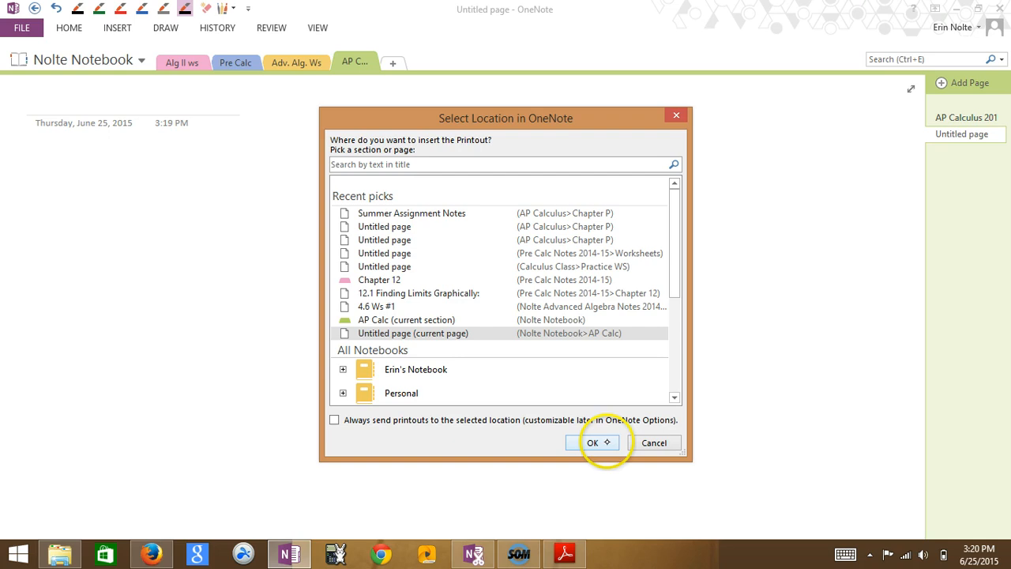
{"action": "left_click", "coordinate": [592, 442]}
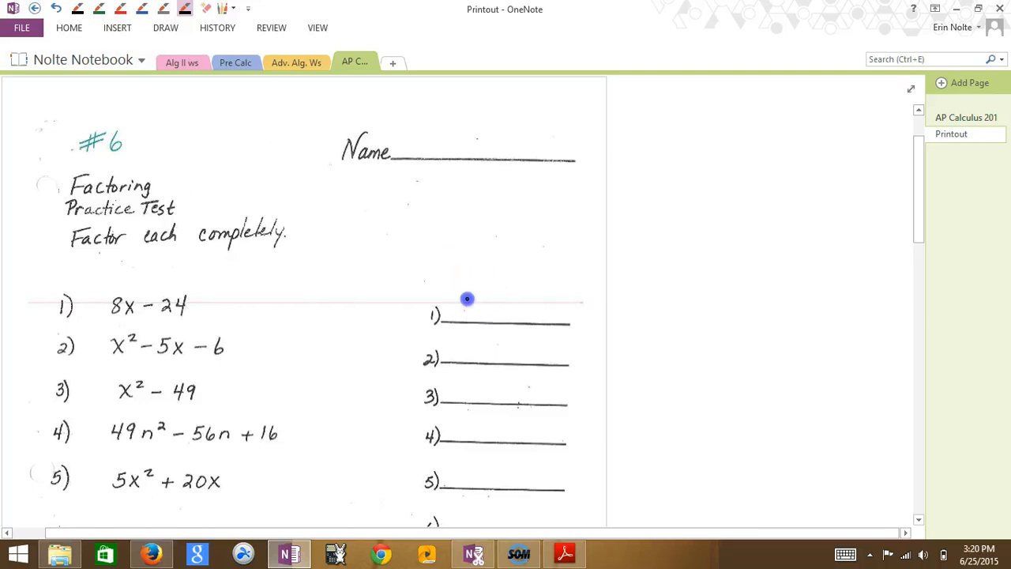
Step: Handwrite 8(x-3) on answer line 1 and begin answer 2 in red ink
{"action": "left_click_drag", "start_coordinate": [464, 298], "coordinate": [529, 309]}
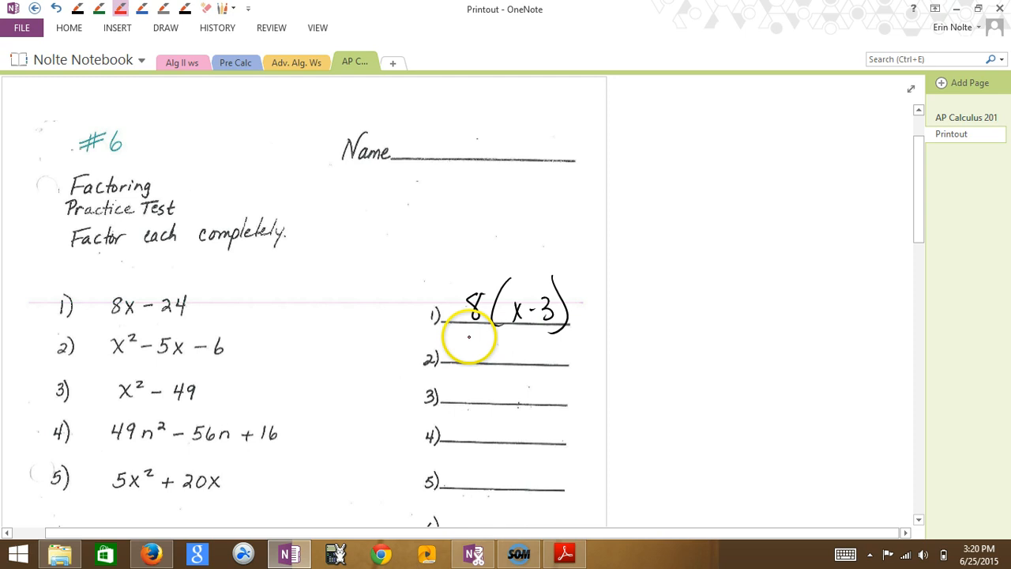
{"action": "left_click_drag", "start_coordinate": [466, 344], "coordinate": [487, 350]}
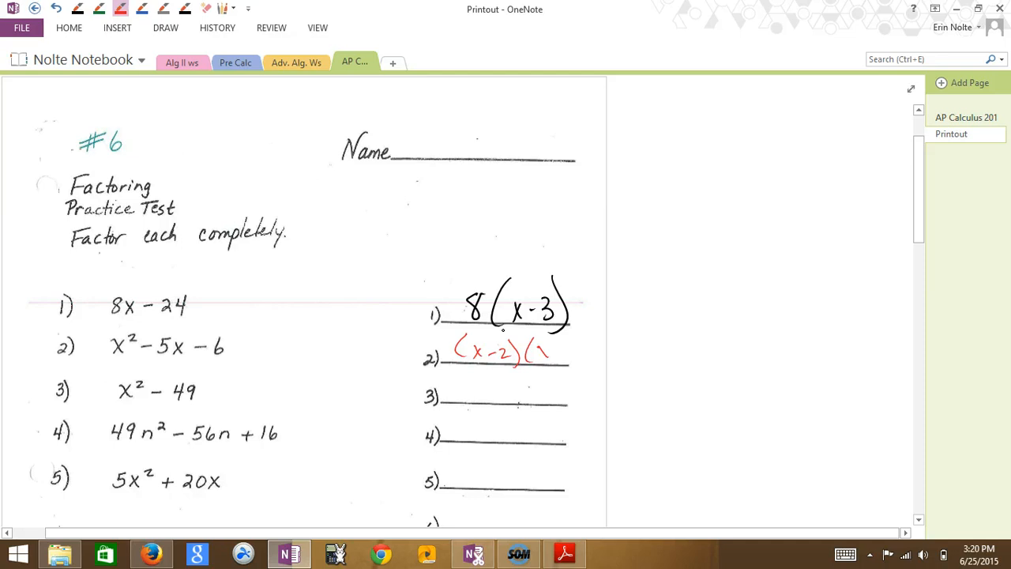
{"action": "left_click", "coordinate": [519, 552]}
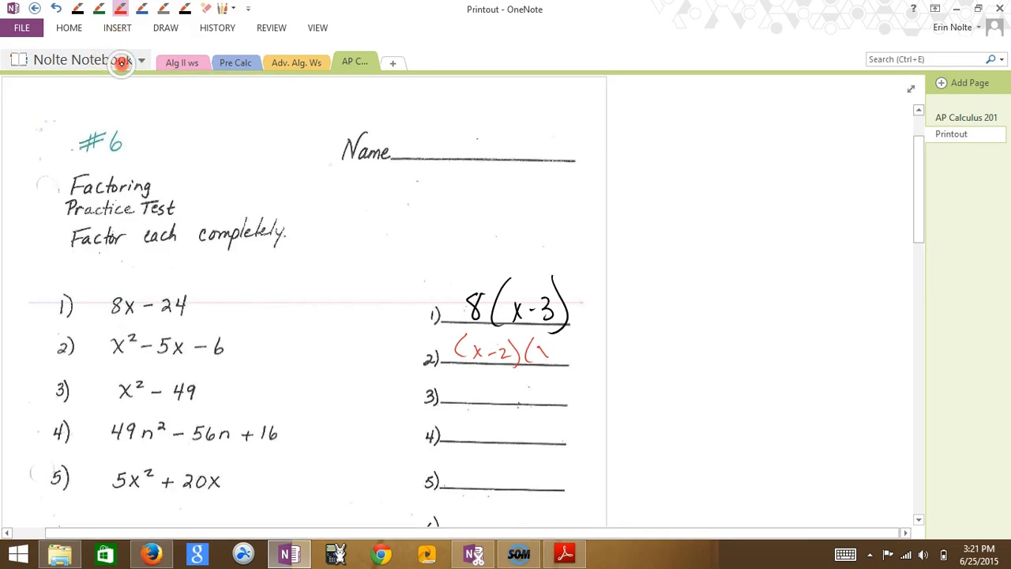
{"action": "right_click", "coordinate": [123, 63]}
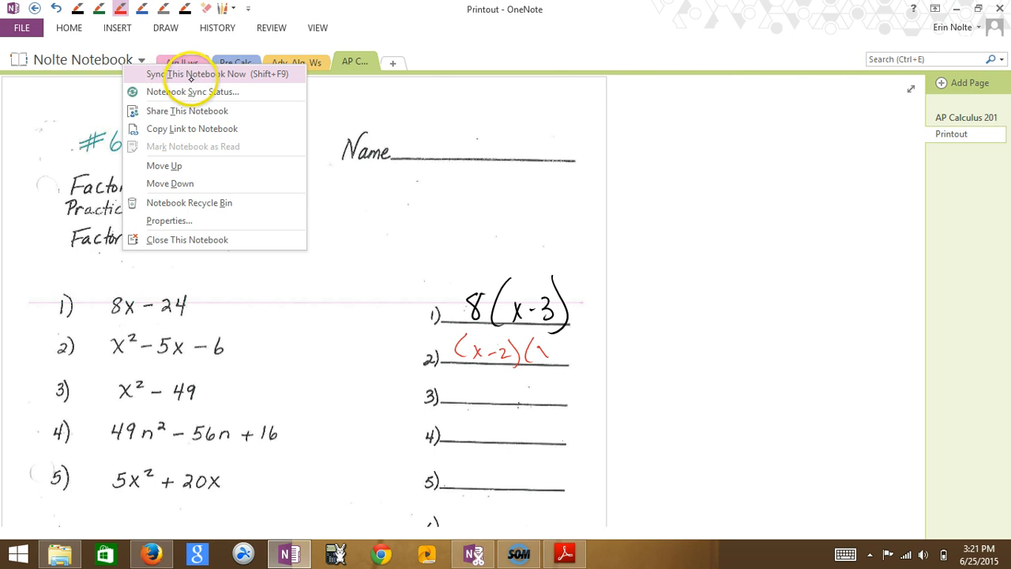
{"action": "mouse_move", "coordinate": [192, 90]}
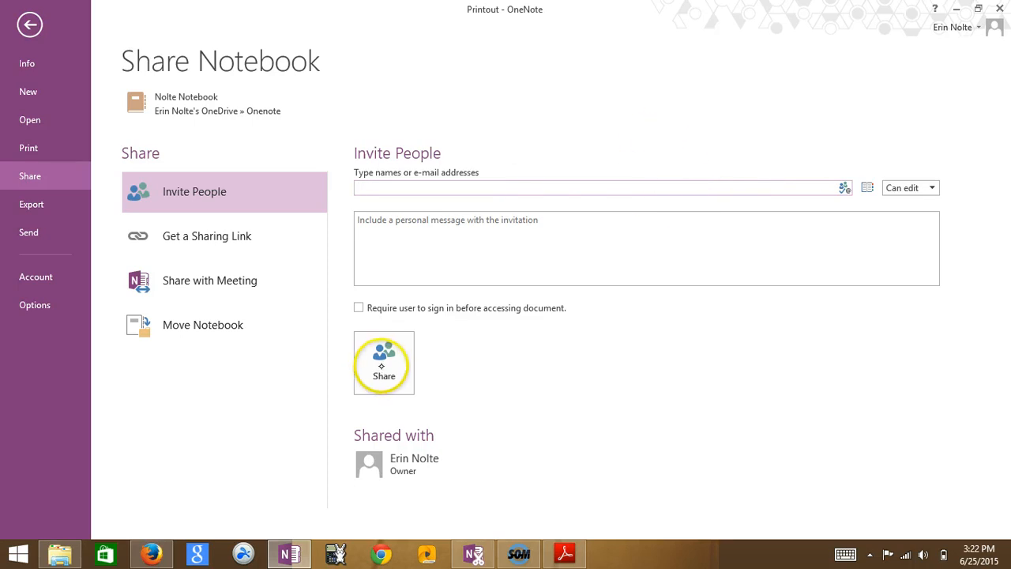
{"action": "left_click", "coordinate": [600, 186]}
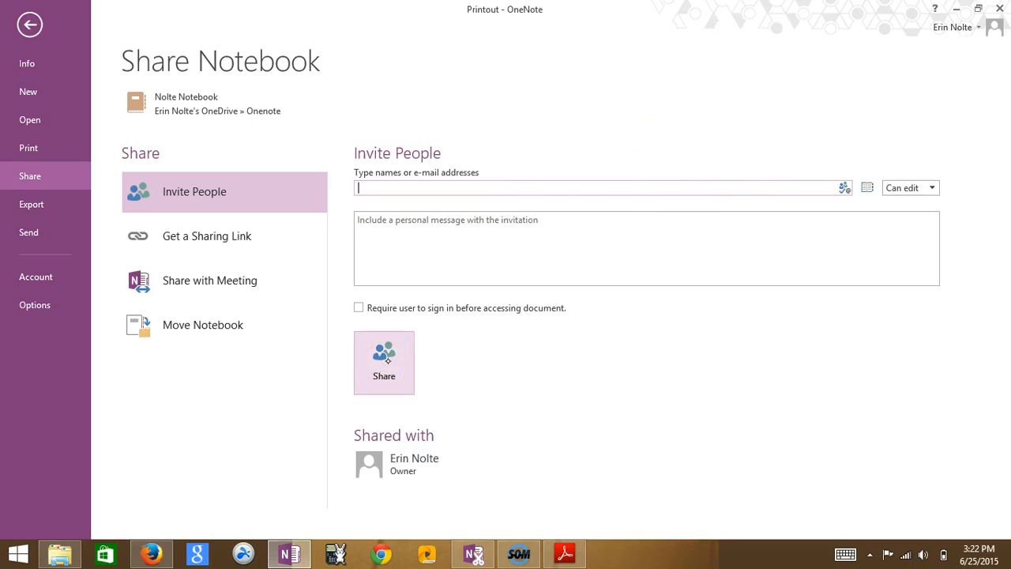
{"action": "mouse_move", "coordinate": [477, 417]}
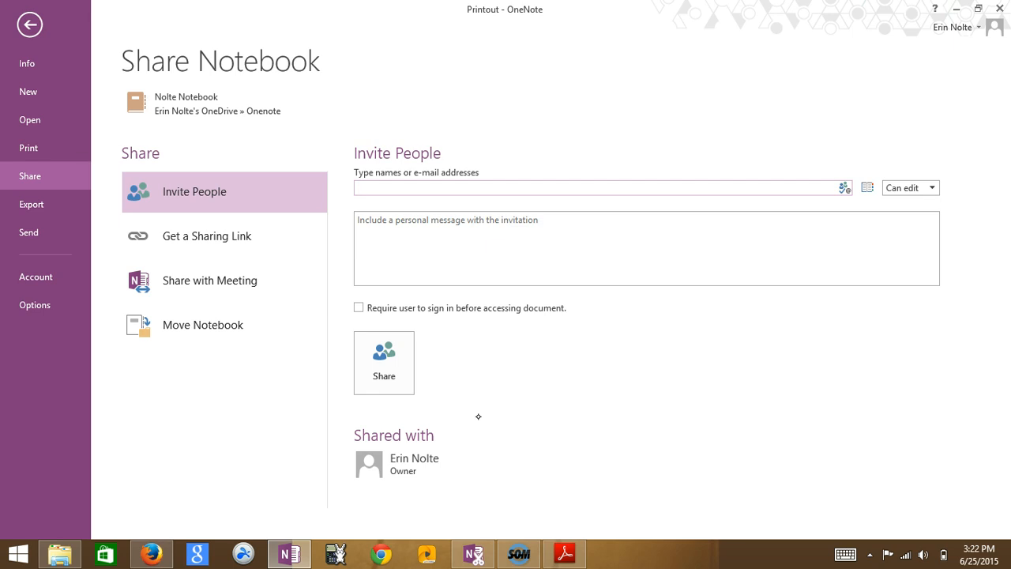
{"action": "left_click", "coordinate": [28, 24]}
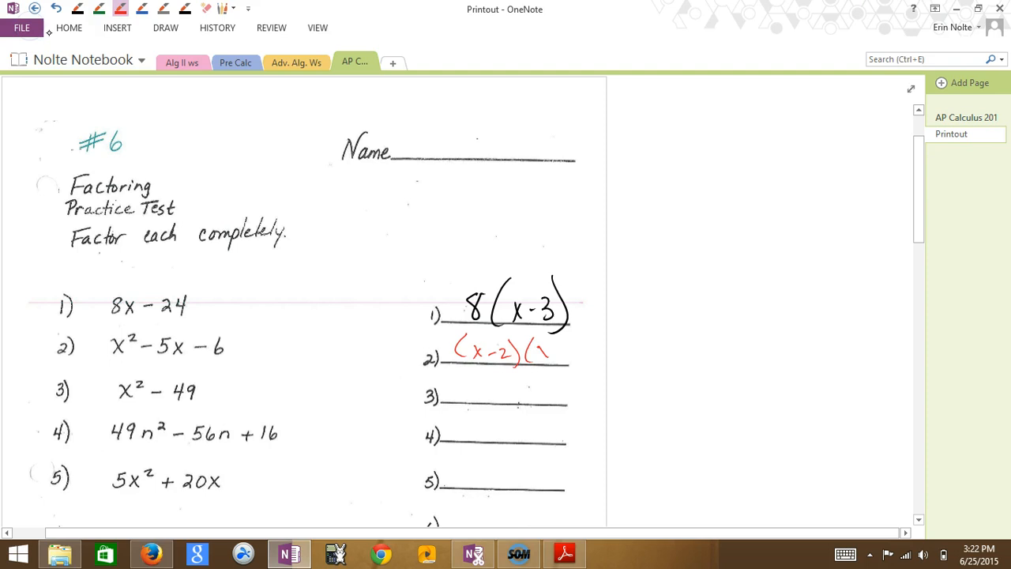